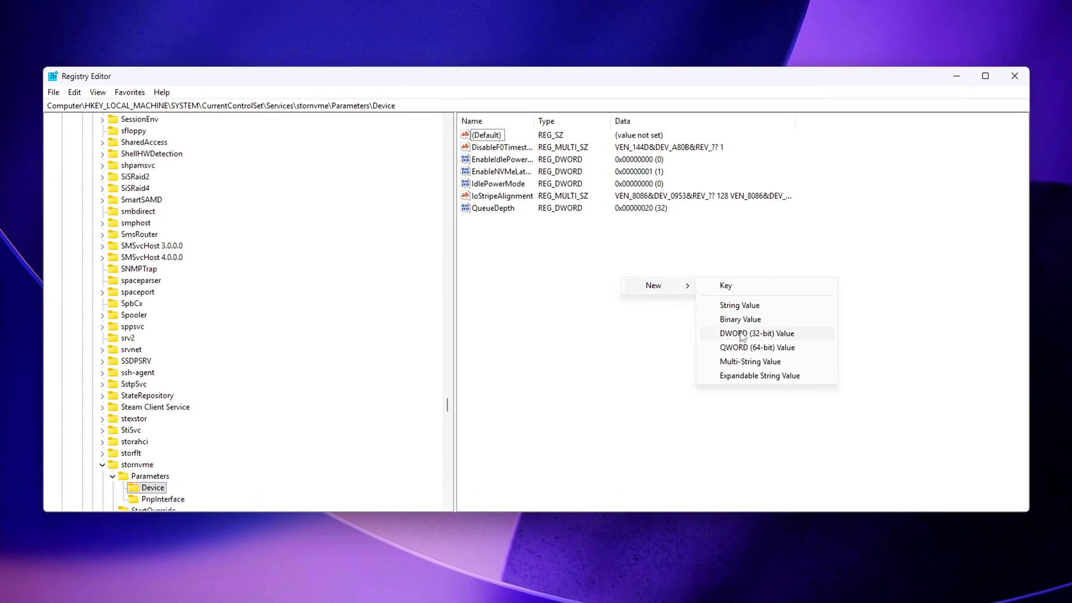
- Create the DisableAPST DWORD under stornvme Device, then scan the storage controller for hardware changes
{"action": "left_click", "coordinate": [757, 332]}
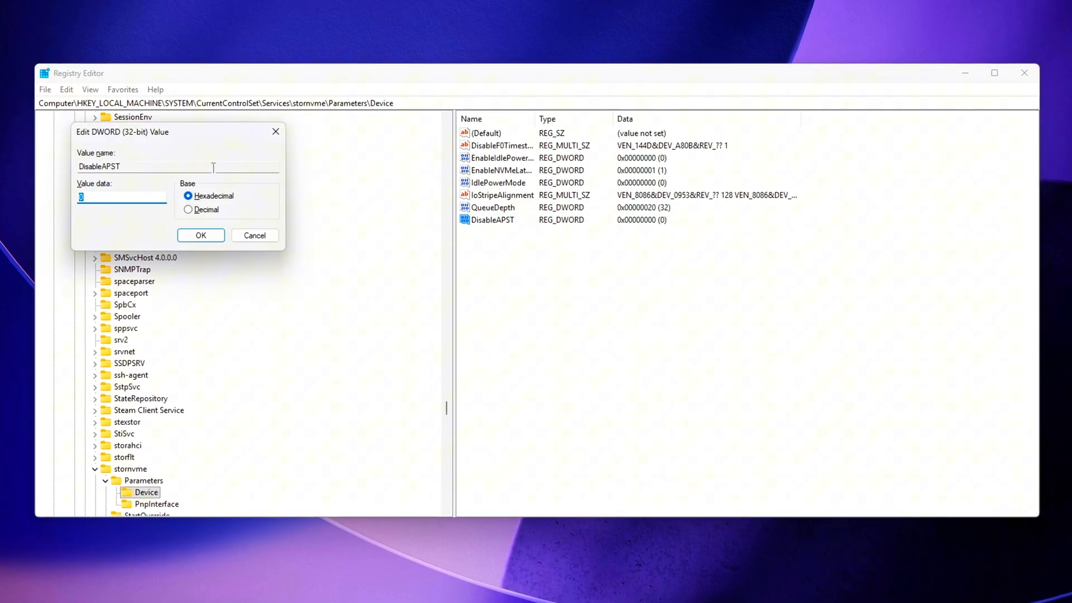
{"action": "left_click", "coordinate": [200, 235]}
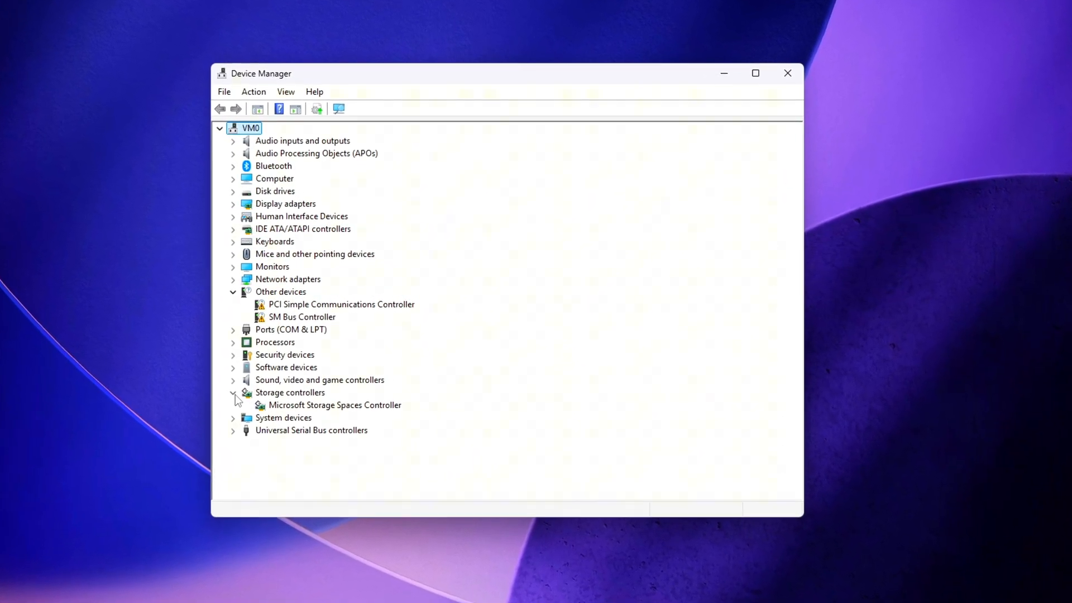
{"action": "right_click", "coordinate": [335, 404]}
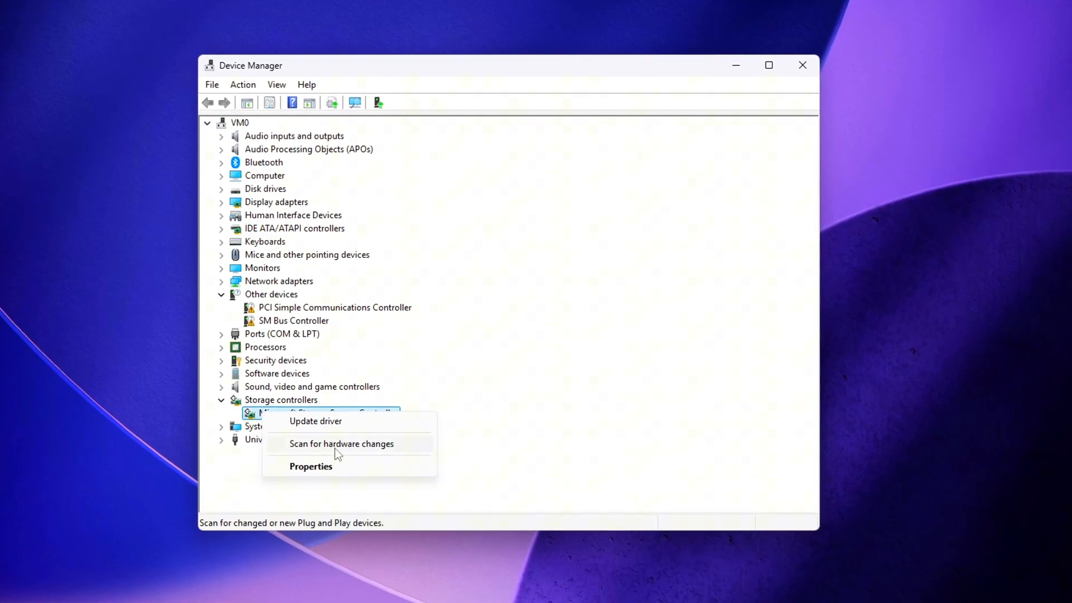
{"action": "left_click", "coordinate": [310, 466]}
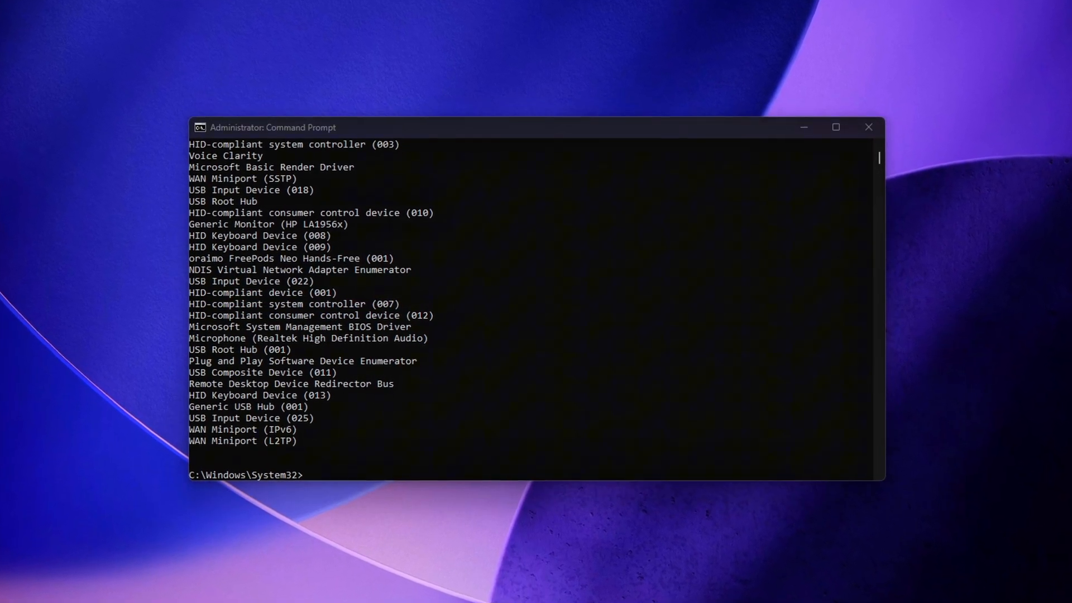
- Review the listed devices and launch Command Prompt as administrator
{"action": "left_click", "coordinate": [867, 127]}
{"action": "type", "text": "cmd"}
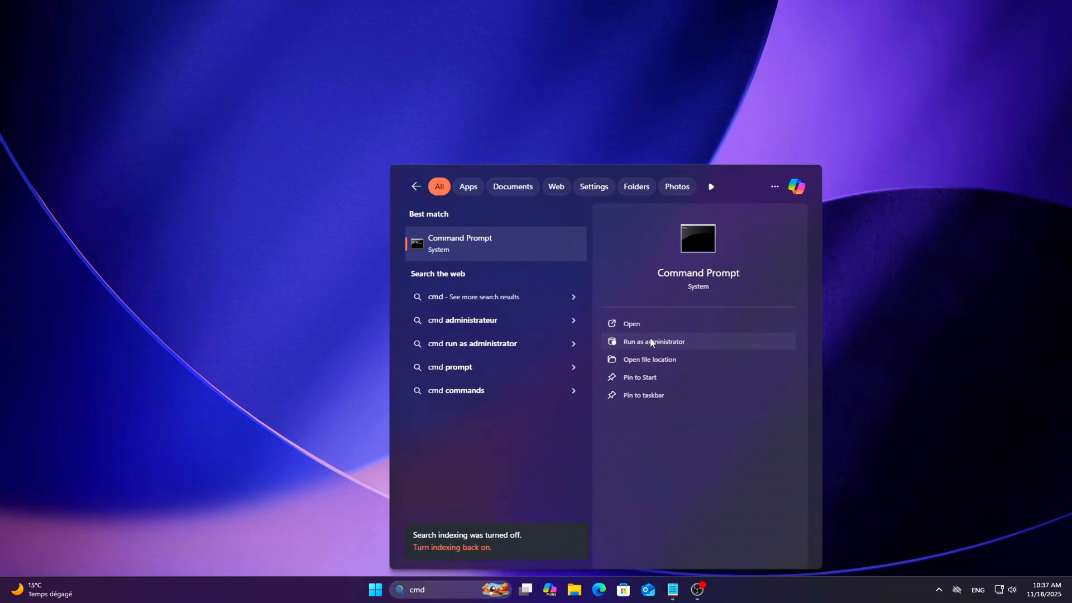
{"action": "left_click", "coordinate": [652, 341]}
{"action": "type", "text": "powercfg /query SCHEME_CURRENT sub_disk"}
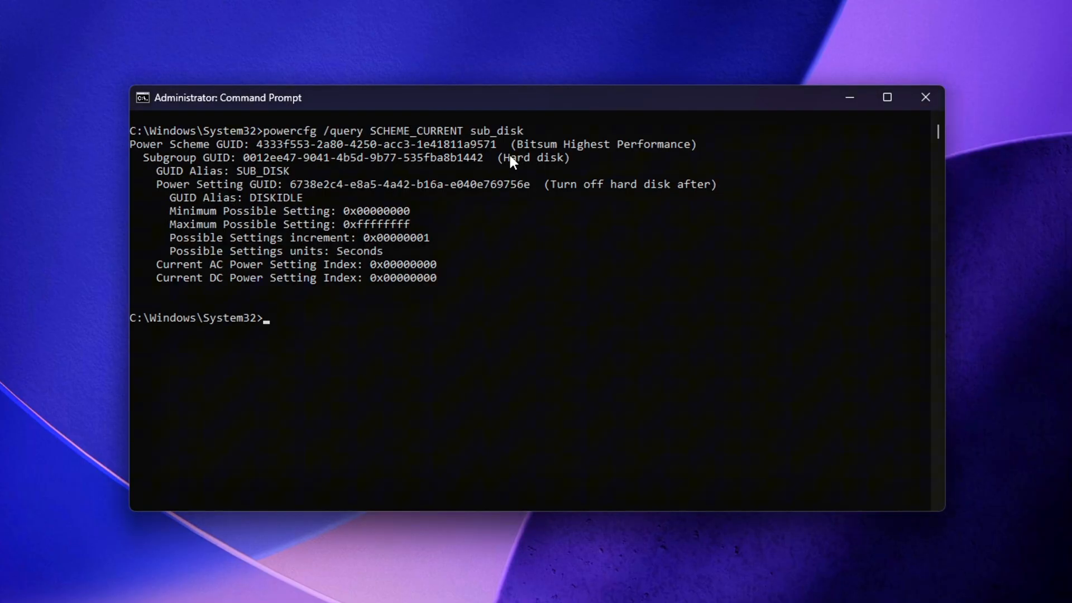
{"action": "mouse_move", "coordinate": [458, 286]}
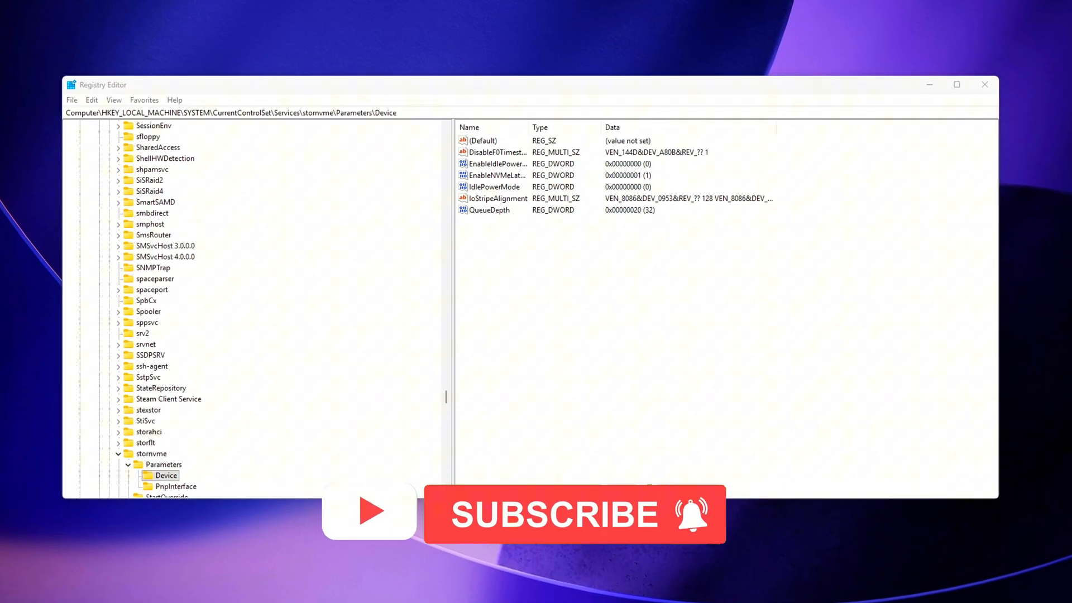
- Create a DisableAPST DWORD under the stornvme Device key with data 1
{"action": "right_click", "coordinate": [629, 284]}
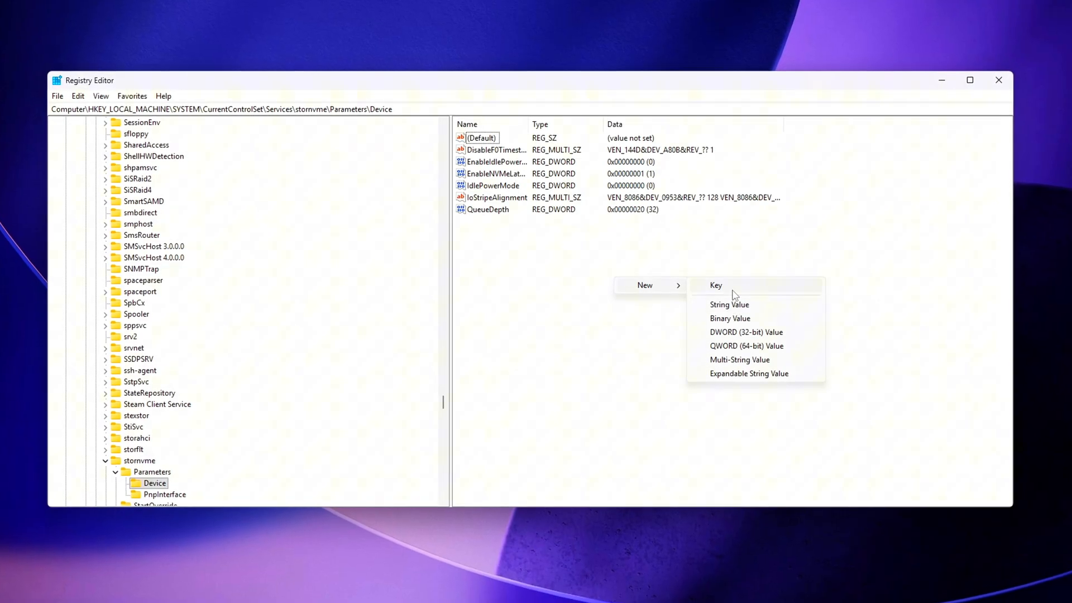
{"action": "left_click", "coordinate": [746, 332]}
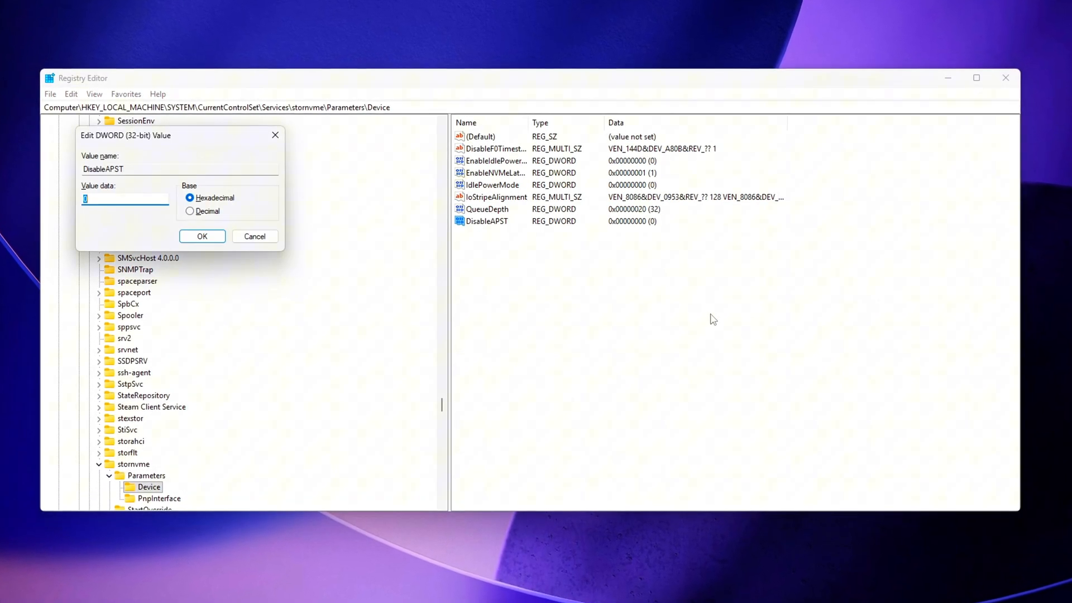
{"action": "left_click", "coordinate": [201, 235]}
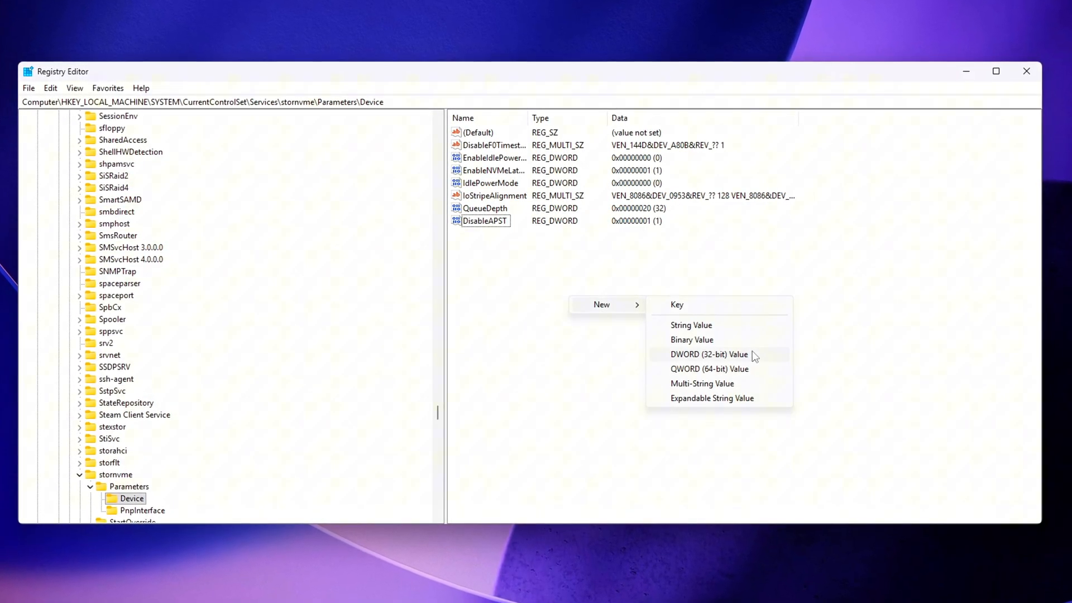
- Dismiss the duplicate value name error and relaunch Registry Editor
{"action": "left_click", "coordinate": [709, 354]}
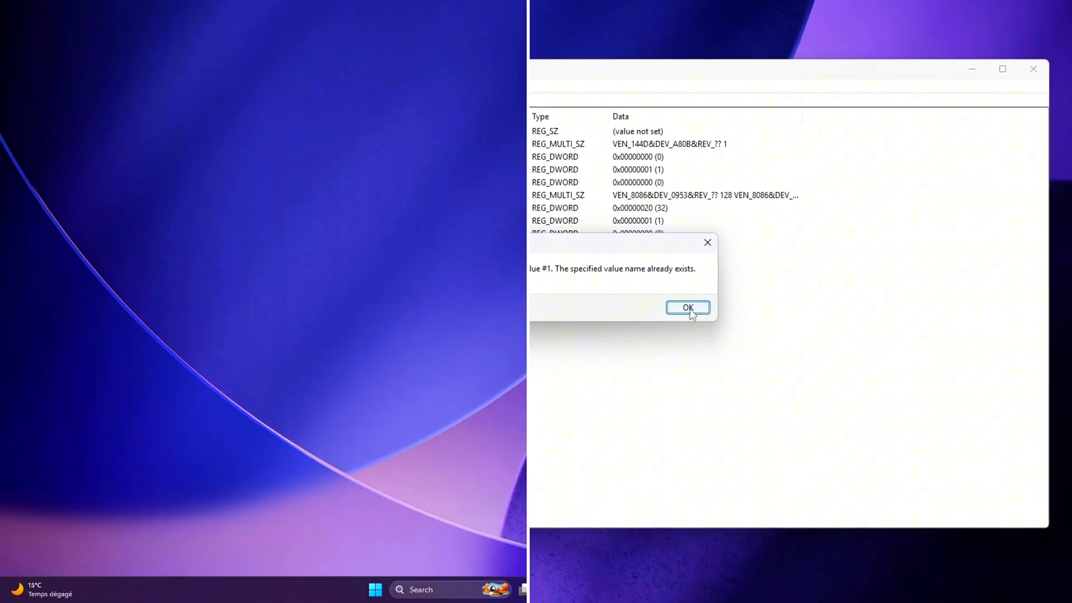
{"action": "left_click", "coordinate": [688, 308]}
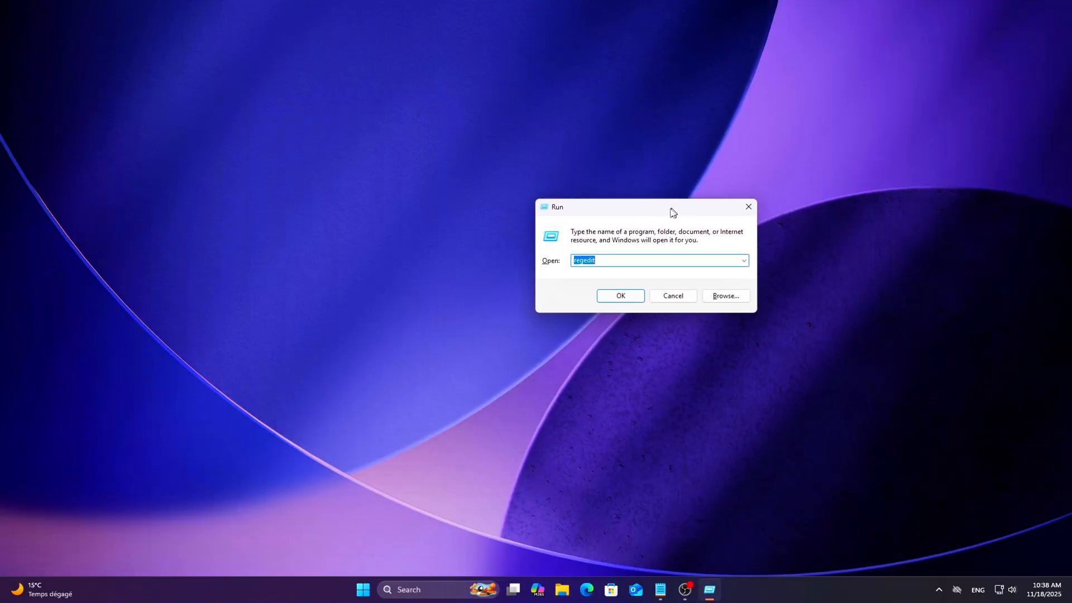
{"action": "left_click", "coordinate": [619, 296]}
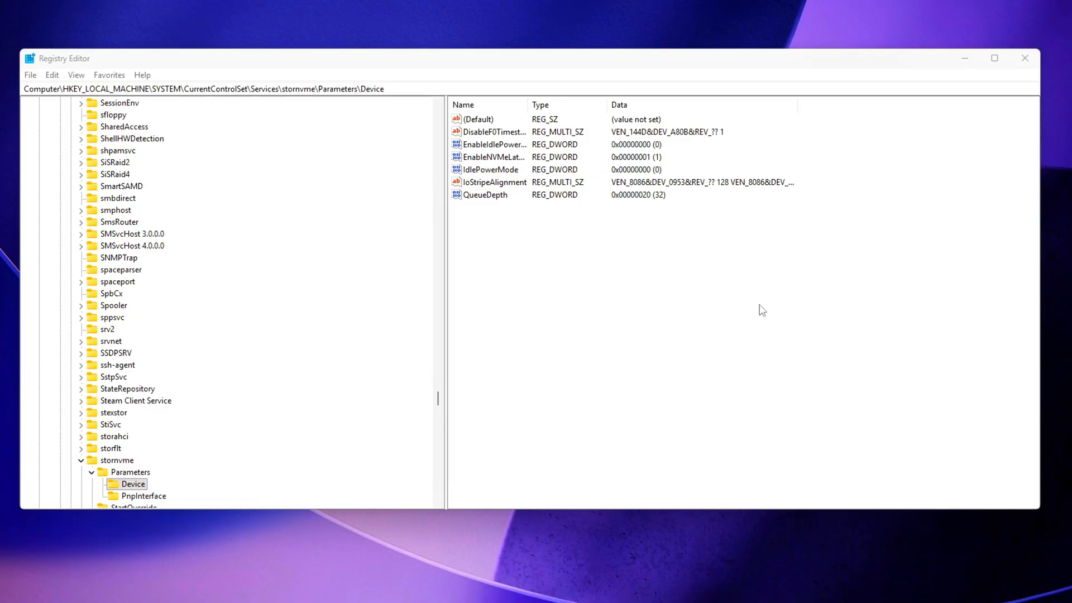
- Set DisableAPST and DisableNVMeIdleTimer data to 1, dismissing a duplicate-name error
{"action": "right_click", "coordinate": [762, 309]}
{"action": "type", "text": "DisableAPST"}
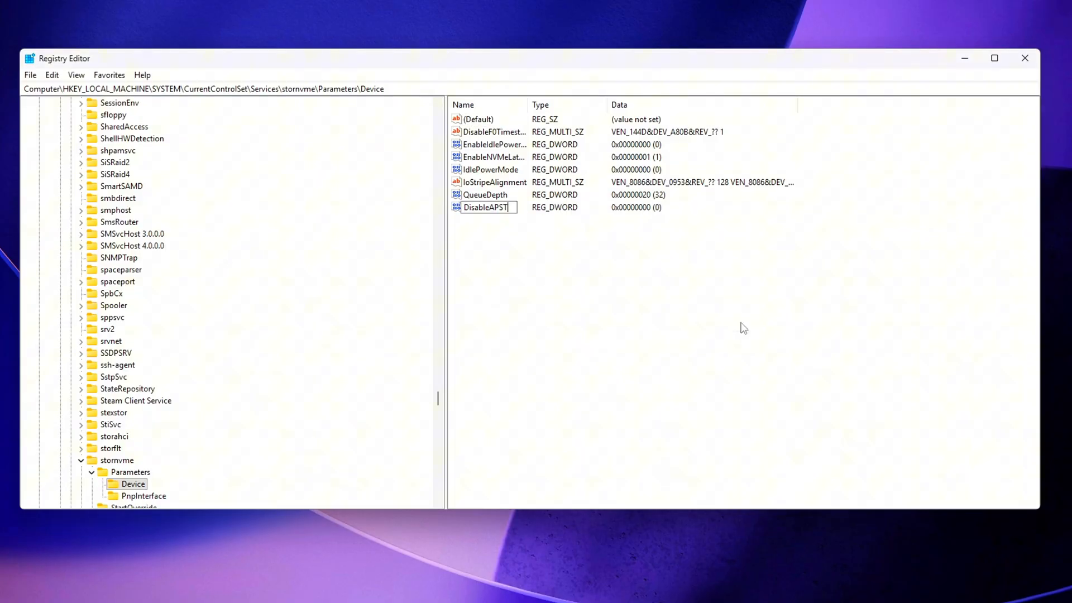
{"action": "double_click", "coordinate": [485, 207]}
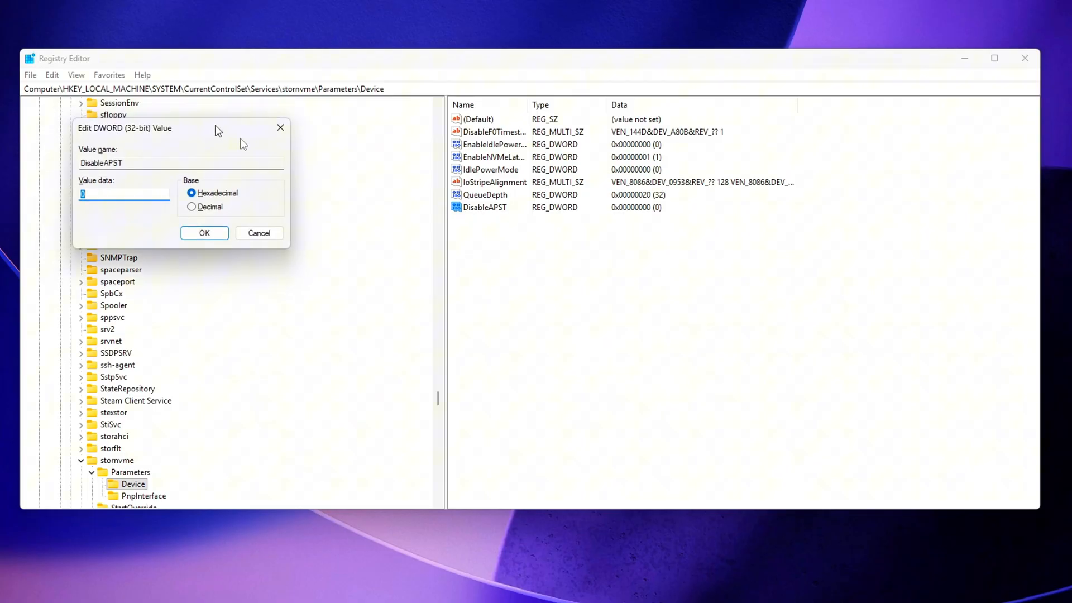
{"action": "left_click", "coordinate": [204, 232]}
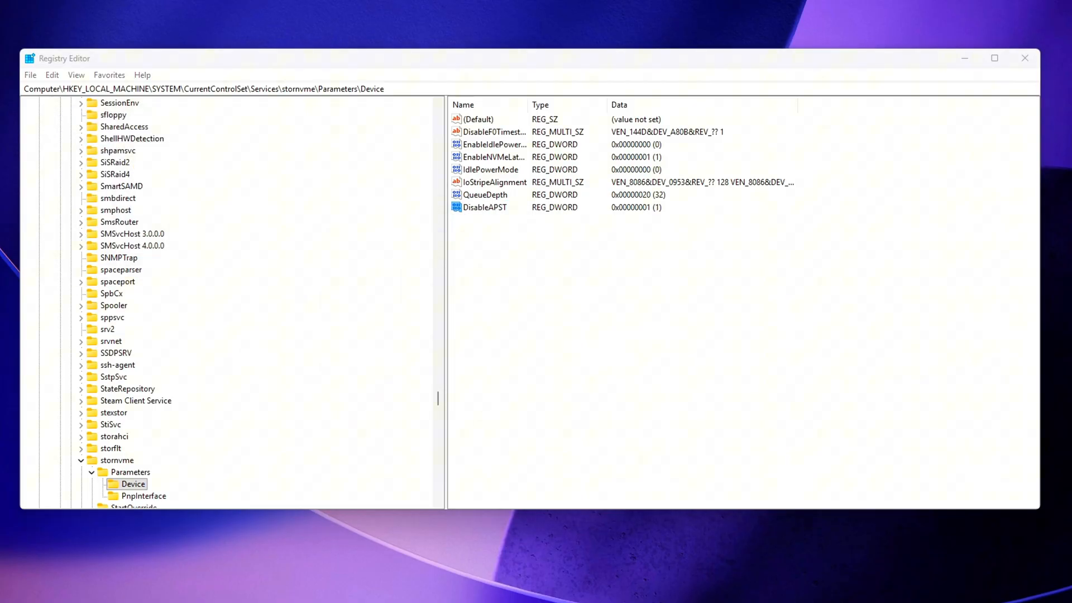
{"action": "left_click", "coordinate": [485, 207]}
{"action": "type", "text": "DisableAPST"}
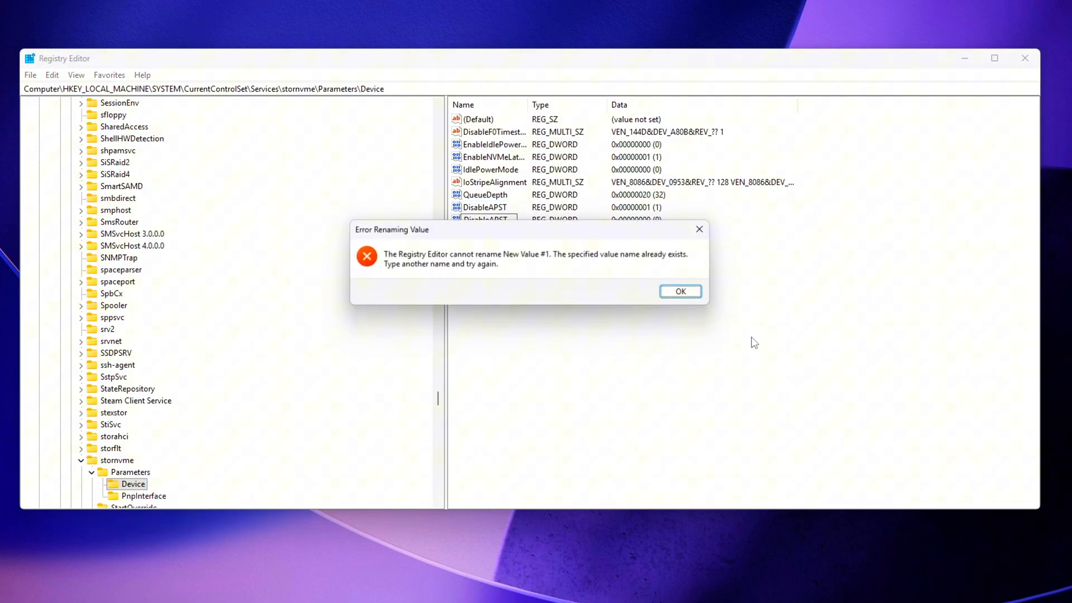
{"action": "left_click", "coordinate": [679, 291]}
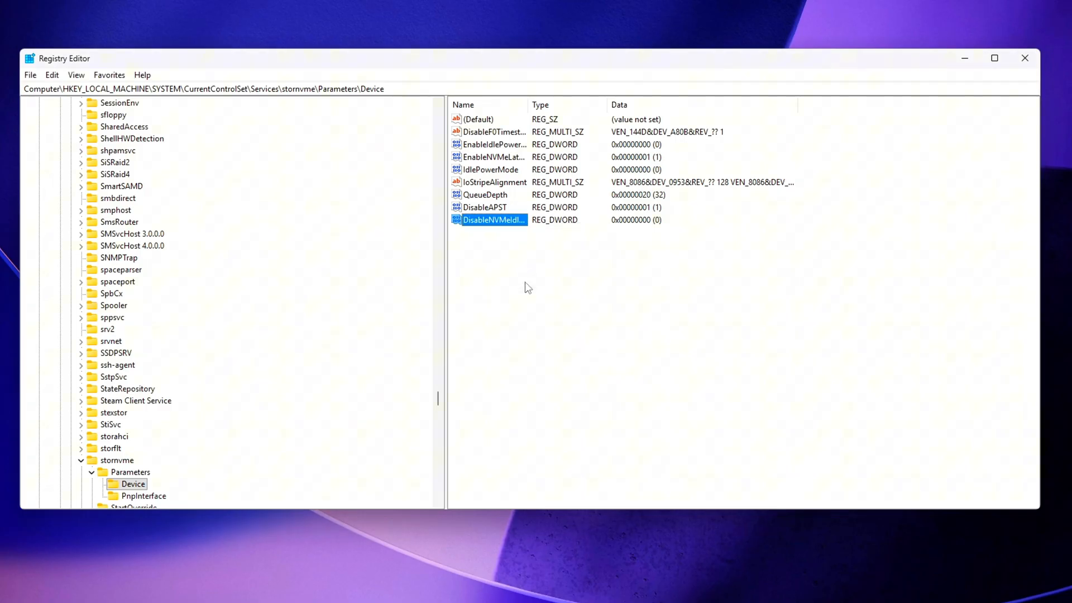
{"action": "double_click", "coordinate": [492, 219]}
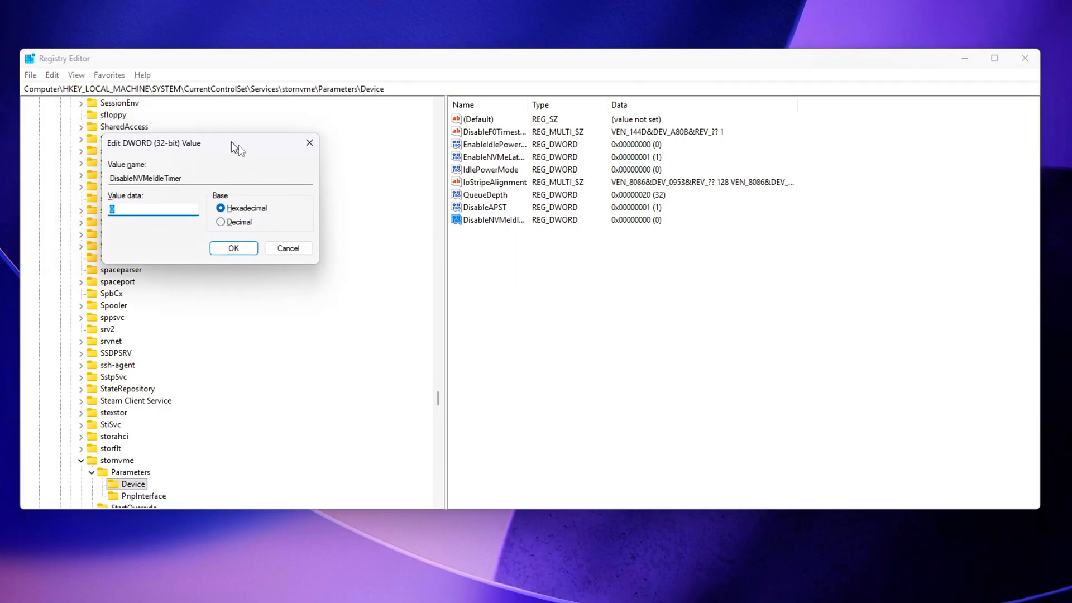
{"action": "left_click", "coordinate": [233, 248]}
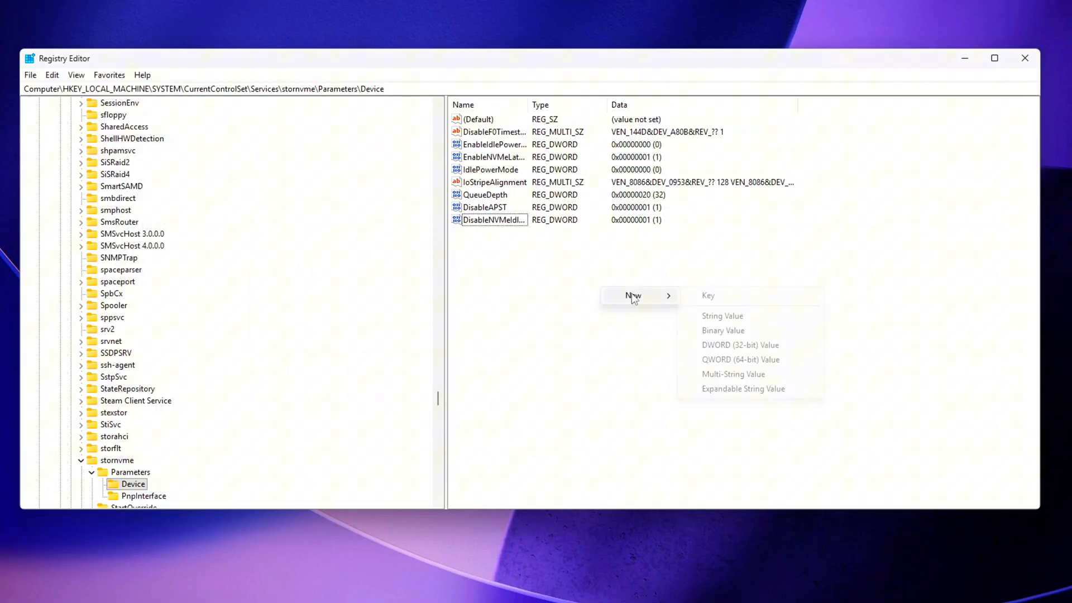
- Create the ForcePS0 DWORD under Device and set its data to 1
{"action": "left_click", "coordinate": [739, 344]}
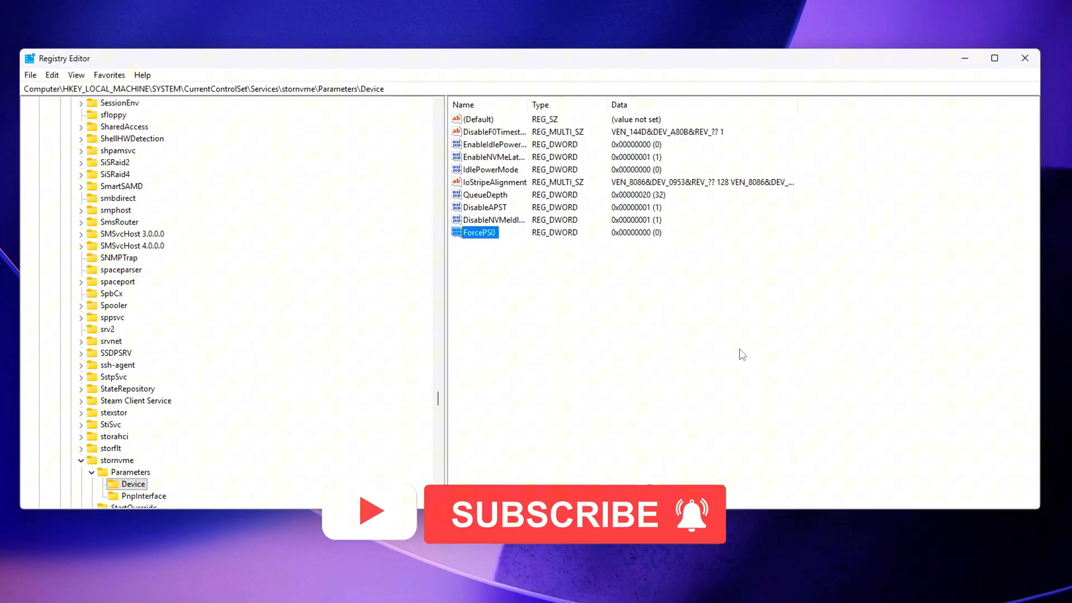
{"action": "double_click", "coordinate": [479, 231]}
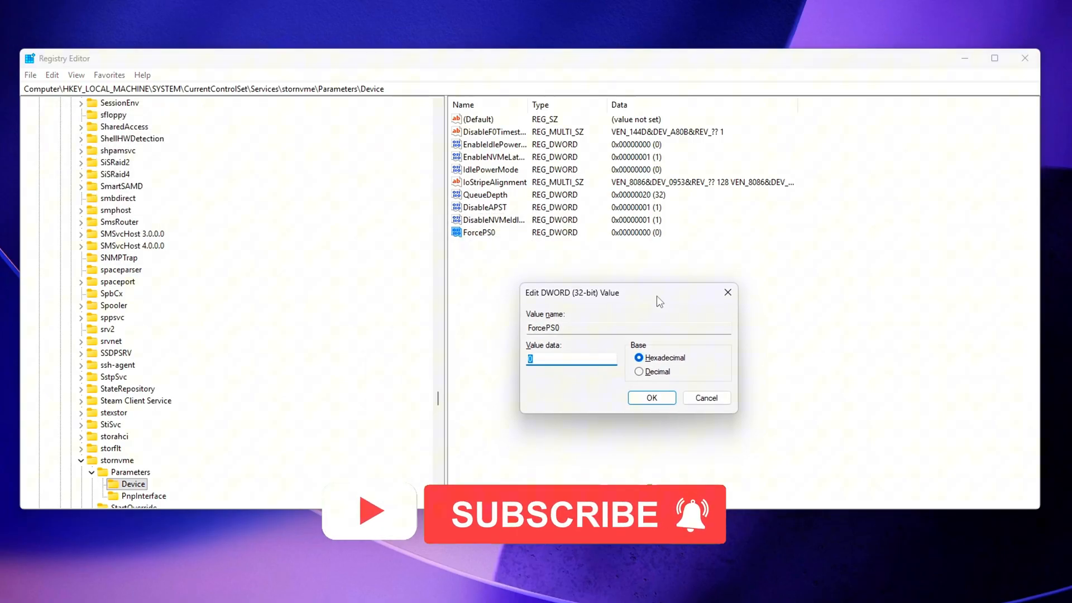
{"action": "left_click", "coordinate": [651, 398]}
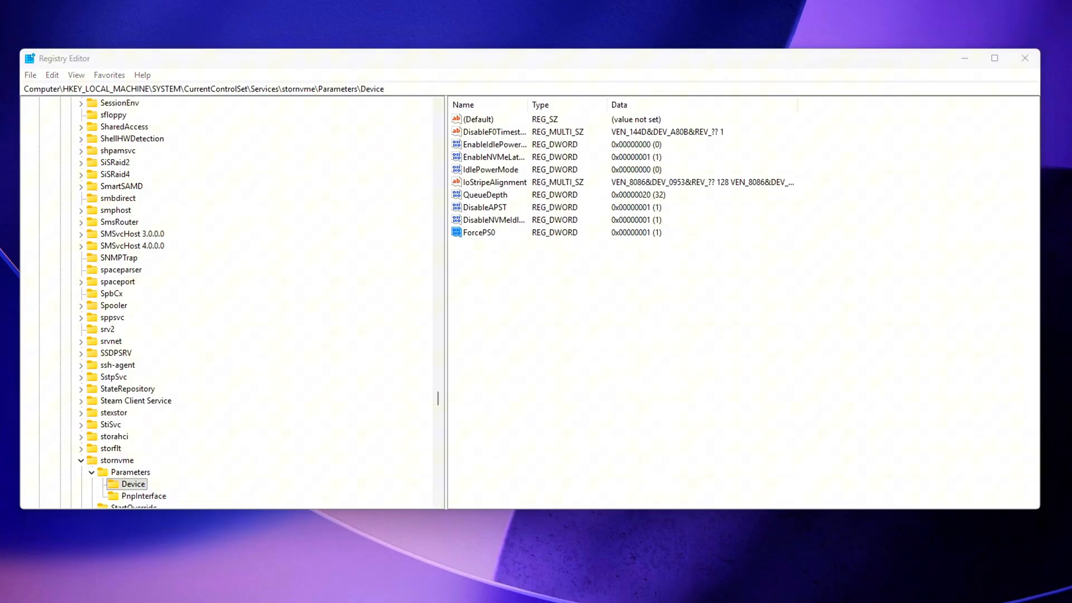
{"action": "left_click", "coordinate": [480, 232]}
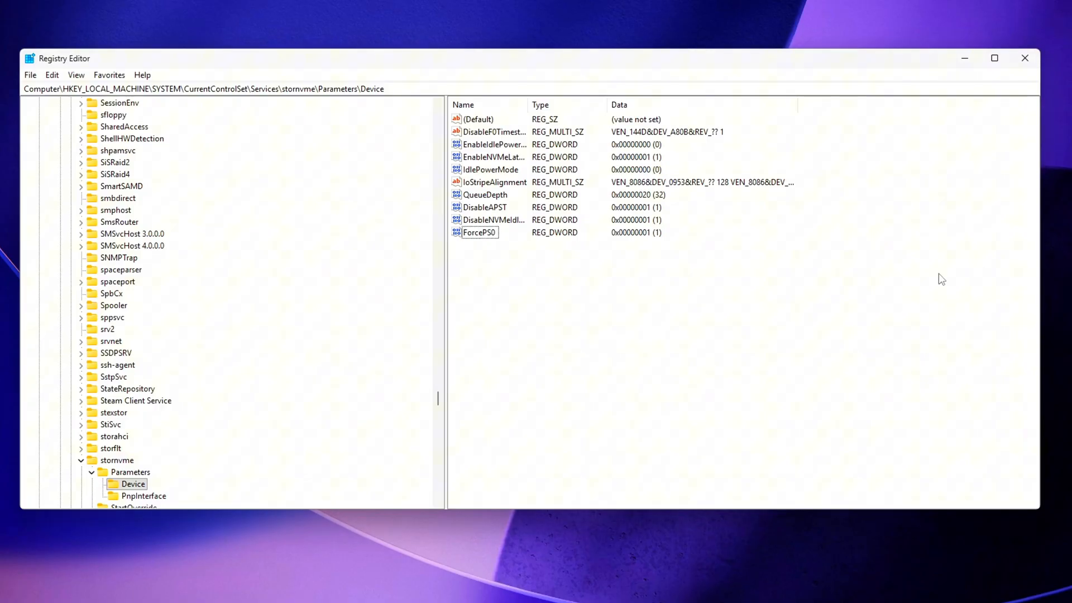
{"action": "mouse_move", "coordinate": [511, 294]}
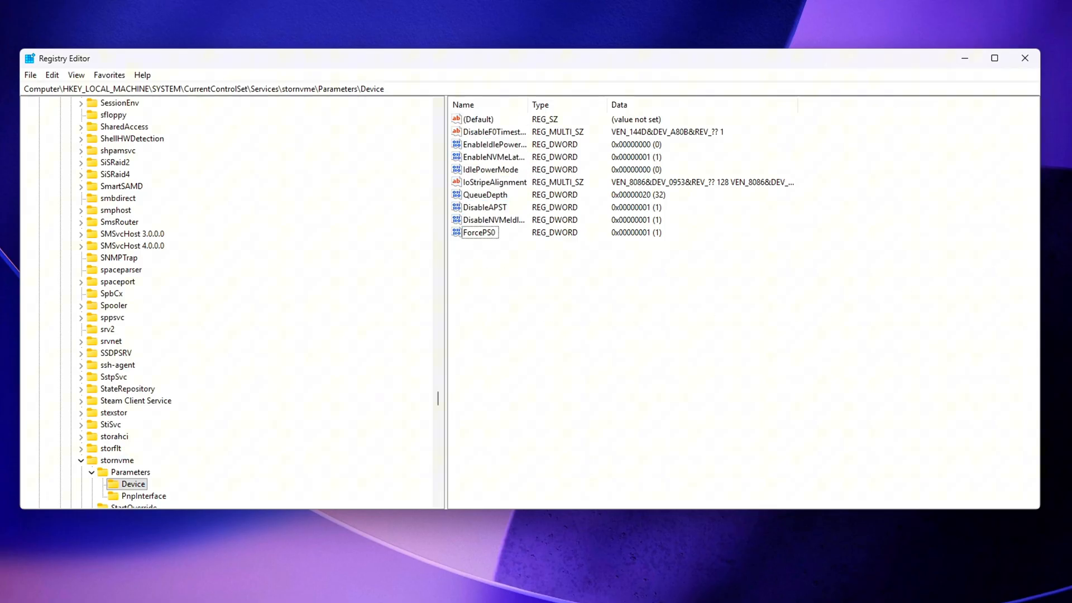
{"action": "mouse_move", "coordinate": [730, 318]}
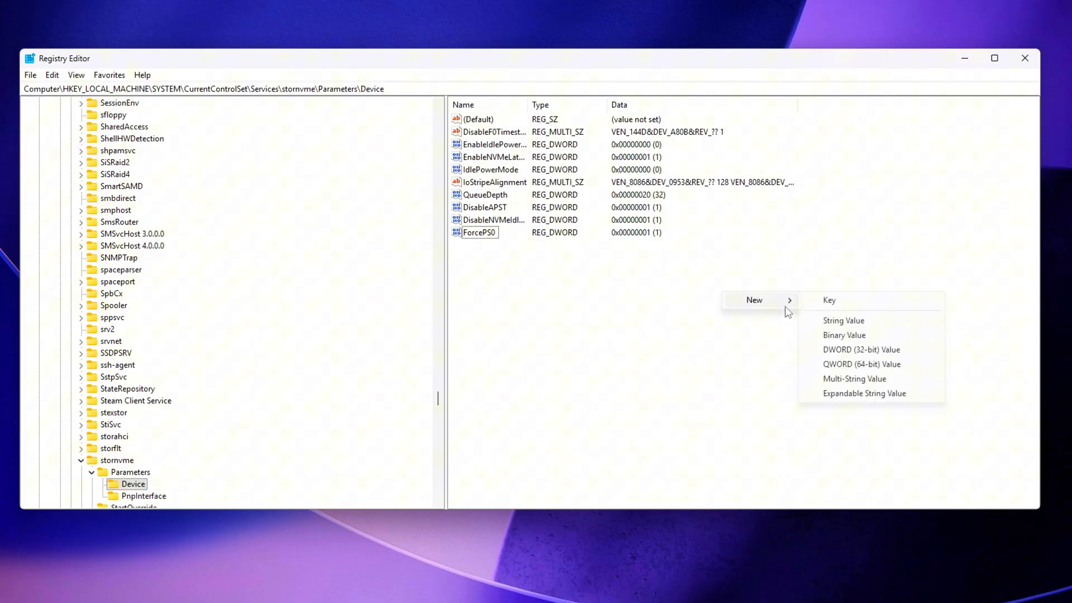
{"action": "left_click", "coordinate": [861, 349]}
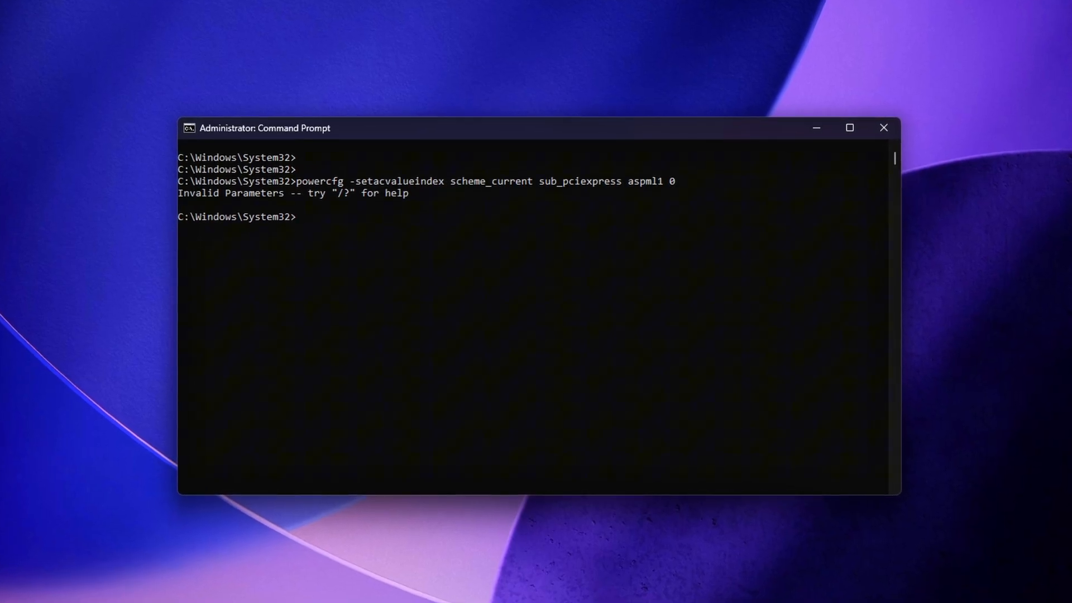
- Run the corrected ASPM 0 powercfg command, reactivate the current scheme, and search for Command Prompt
{"action": "key", "text": "Return"}
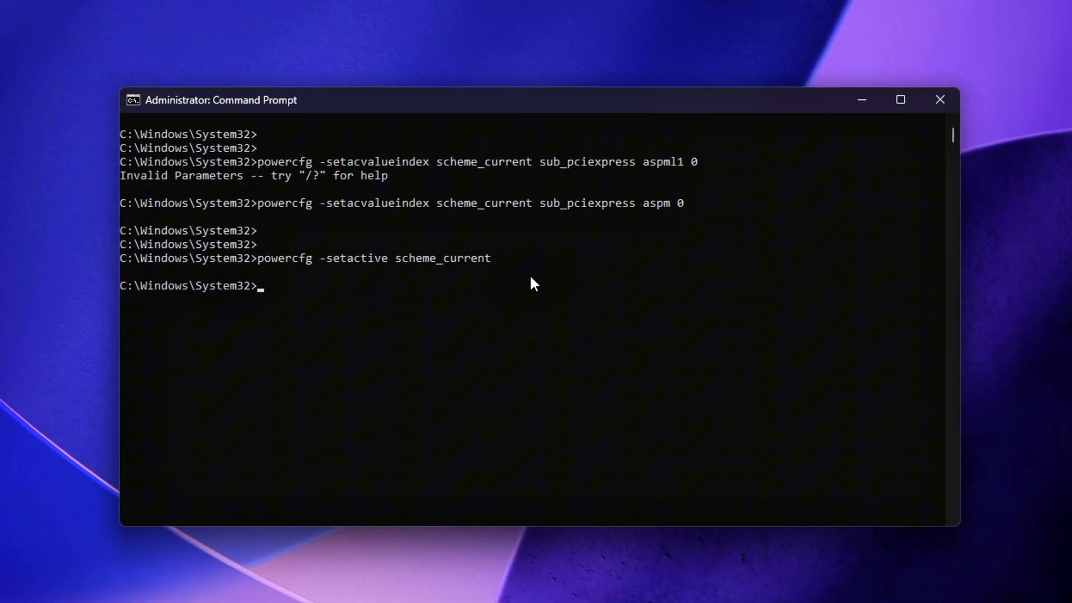
{"action": "key", "text": "Return"}
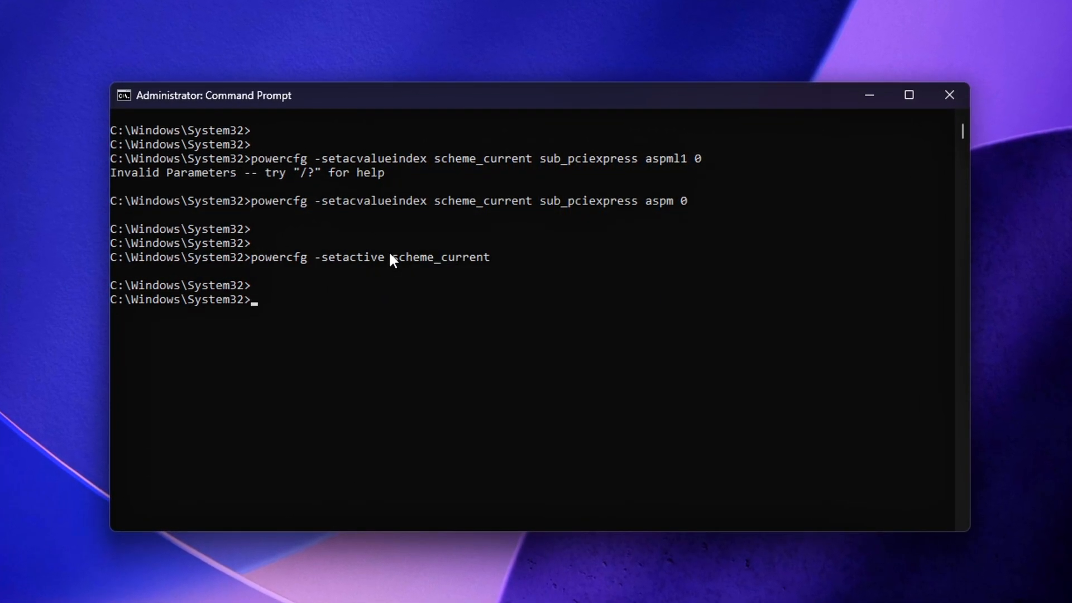
{"action": "key", "text": "Return"}
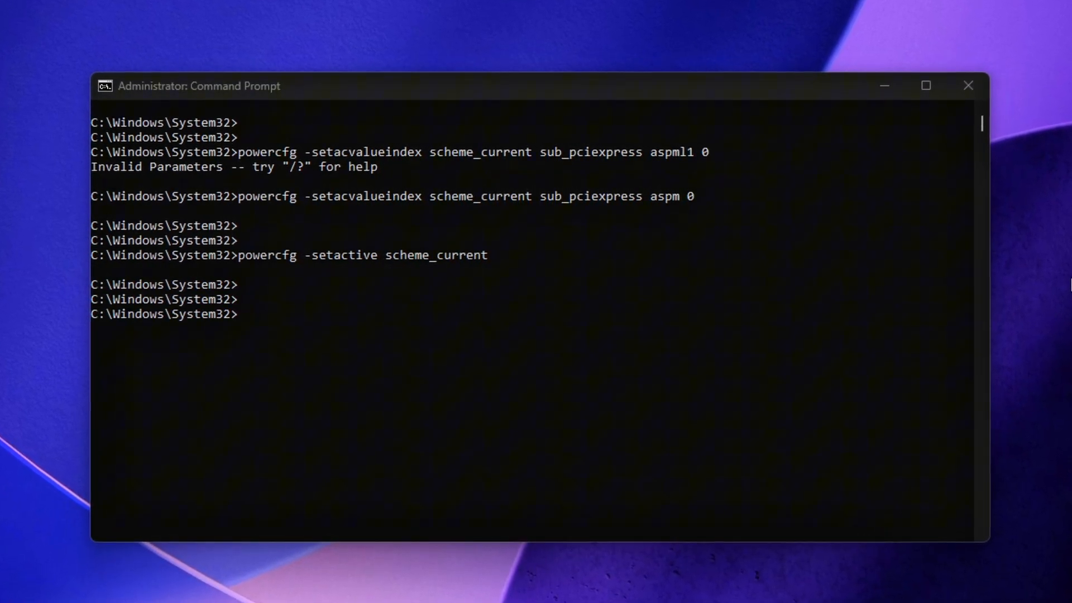
{"action": "left_click", "coordinate": [448, 588]}
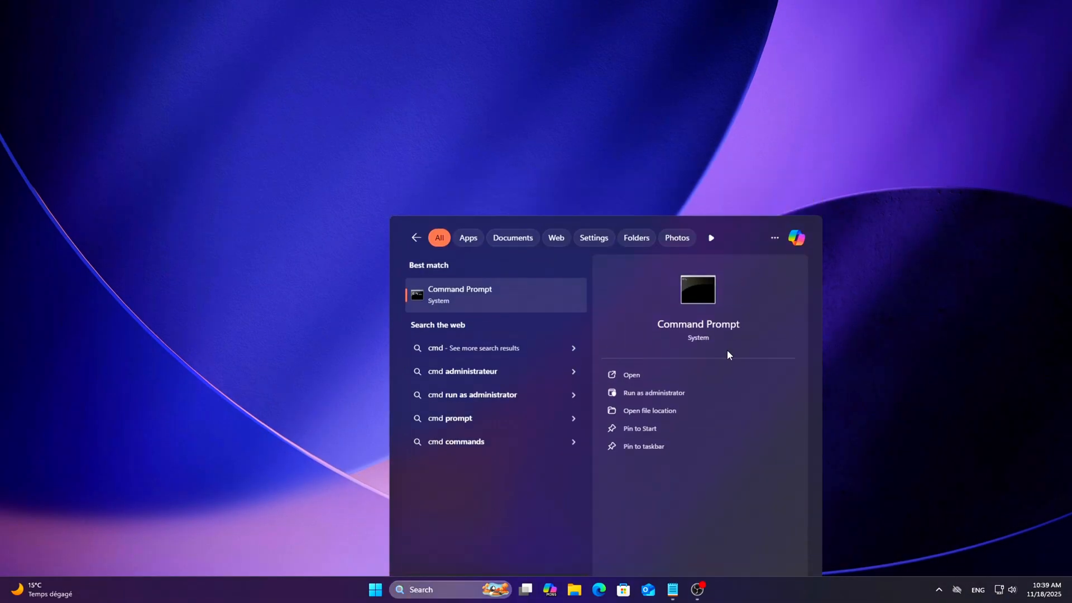
- Return to the administrator Command Prompt showing the accepted ASPM commands
{"action": "left_click", "coordinate": [653, 392]}
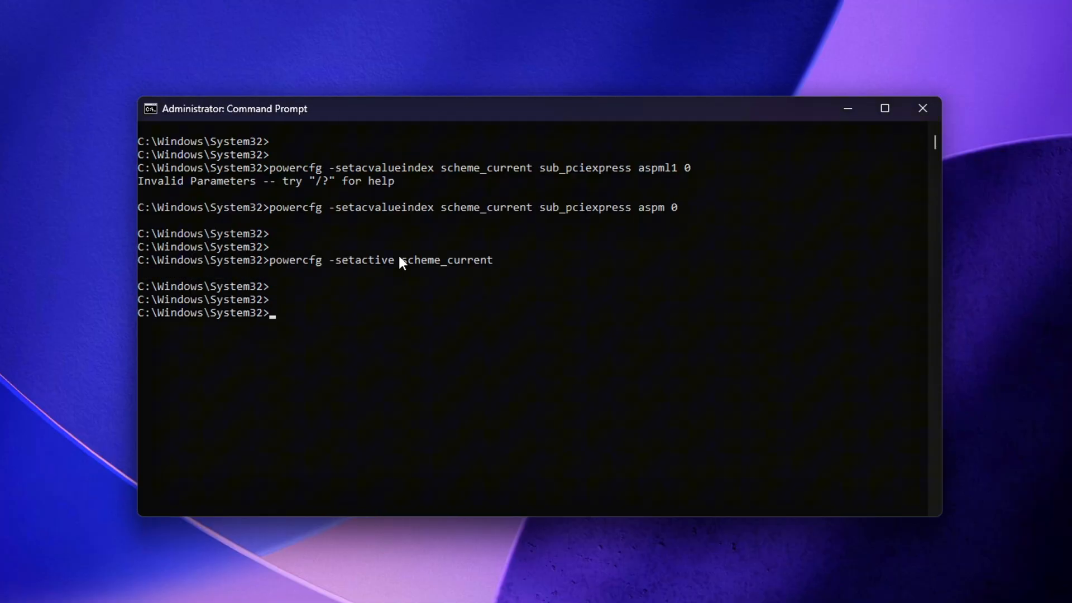
{"action": "mouse_move", "coordinate": [1043, 294]}
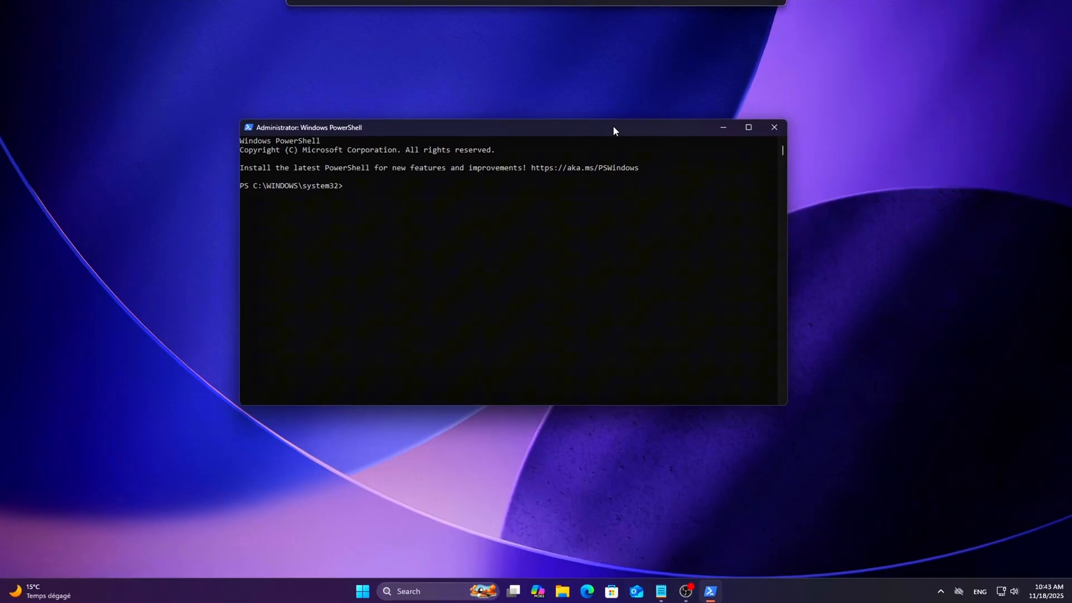
- Run Disable-PnpDevice and Enable-PnpDevice on SCSIAdapter devices, then close PowerShell
{"action": "type", "text": "Disable-PnpDevice -InstanceId (Get-PnpDevice -Class \"SCSIAdapter\" | Select-Object -ExpandProperty InstanceId) -Confirm:$false"}
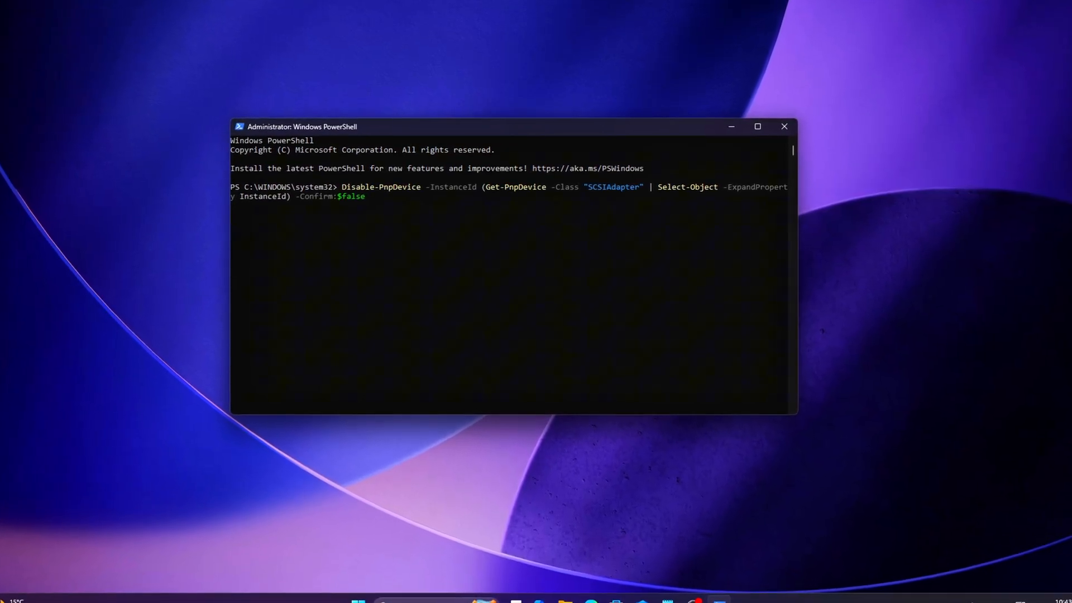
{"action": "key", "text": "Return"}
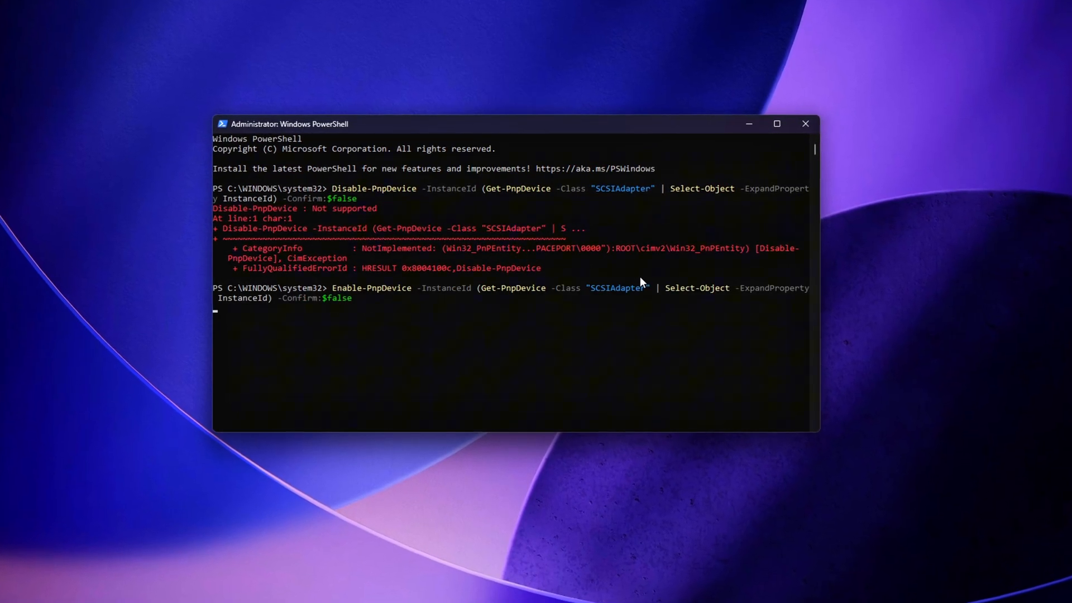
{"action": "key", "text": "Return"}
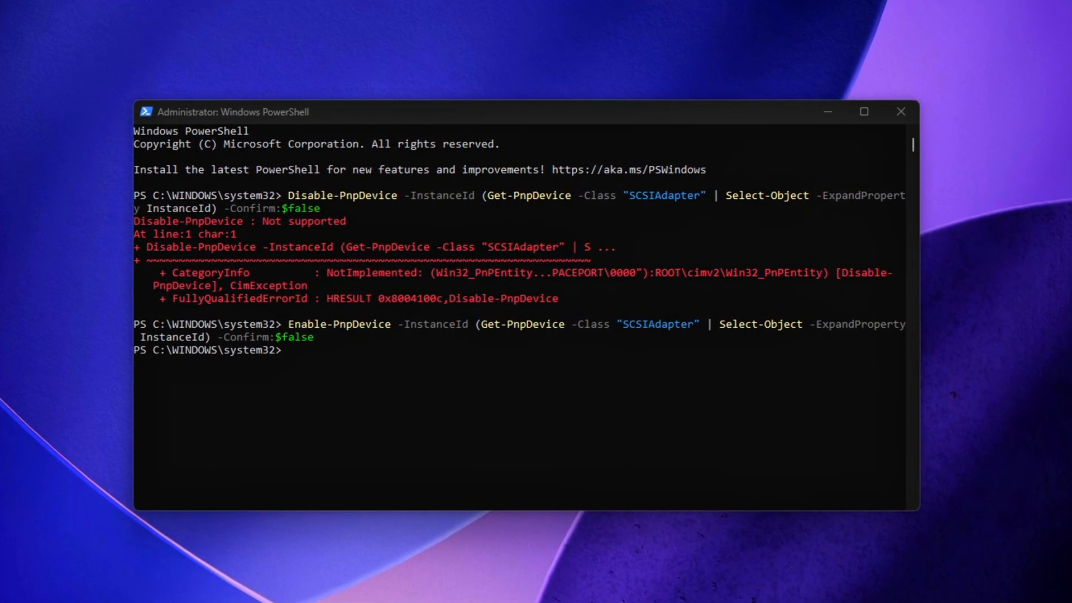
{"action": "left_click", "coordinate": [899, 111]}
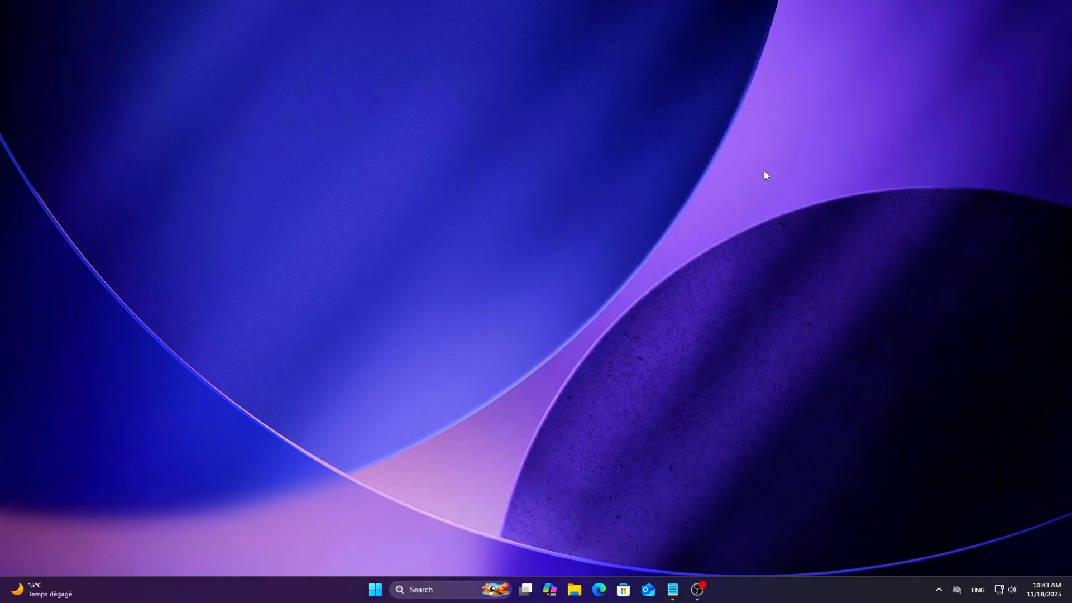
- Search 'pow' and launch Windows PowerShell as administrator
{"action": "type", "text": "power"}
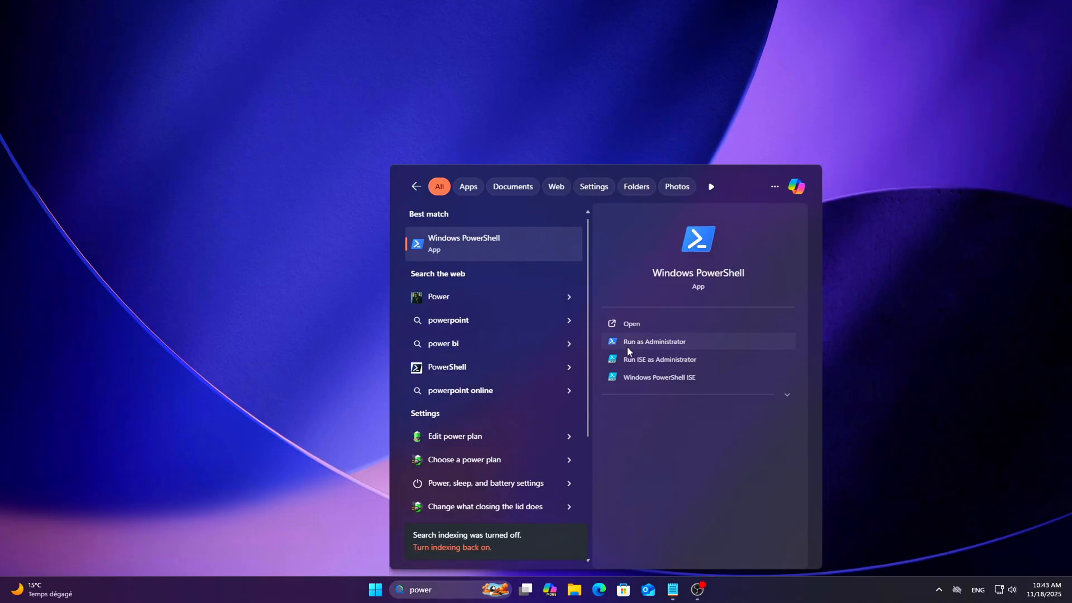
{"action": "left_click", "coordinate": [654, 341]}
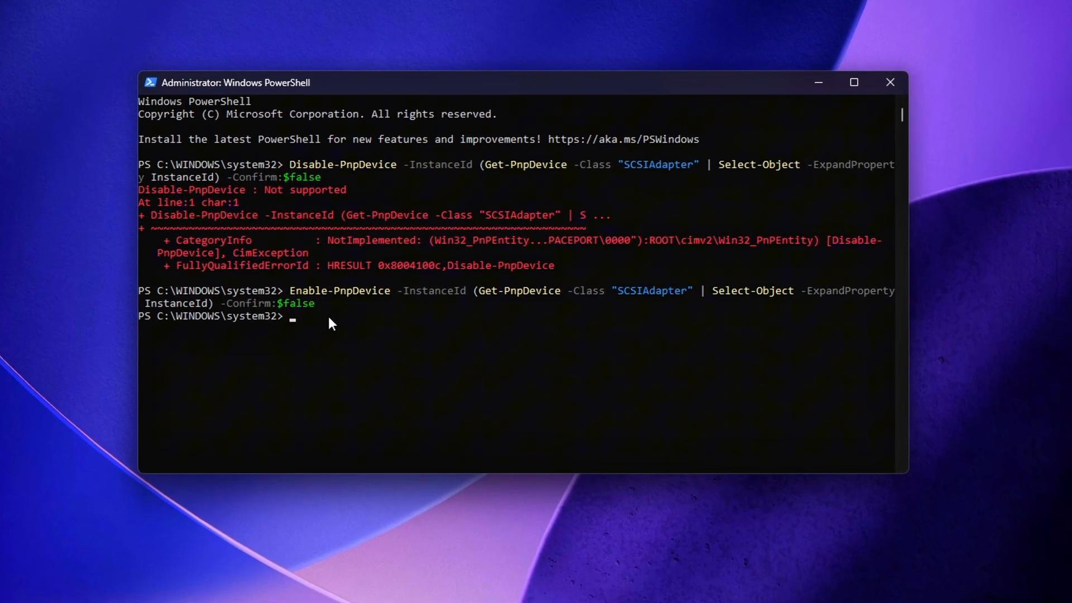
{"action": "mouse_move", "coordinate": [374, 343]}
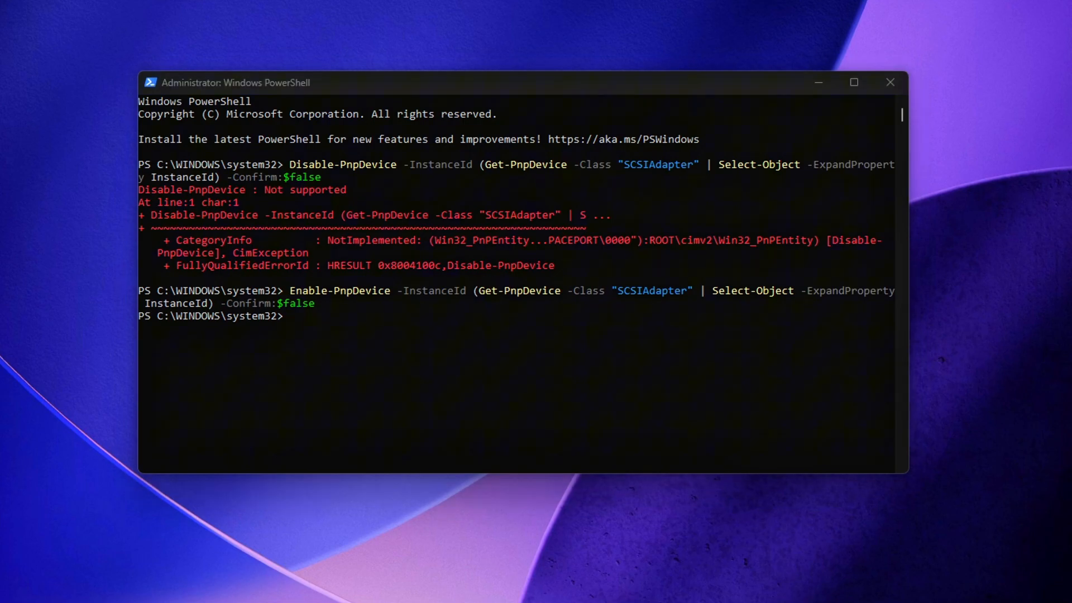
{"action": "mouse_move", "coordinate": [1059, 241]}
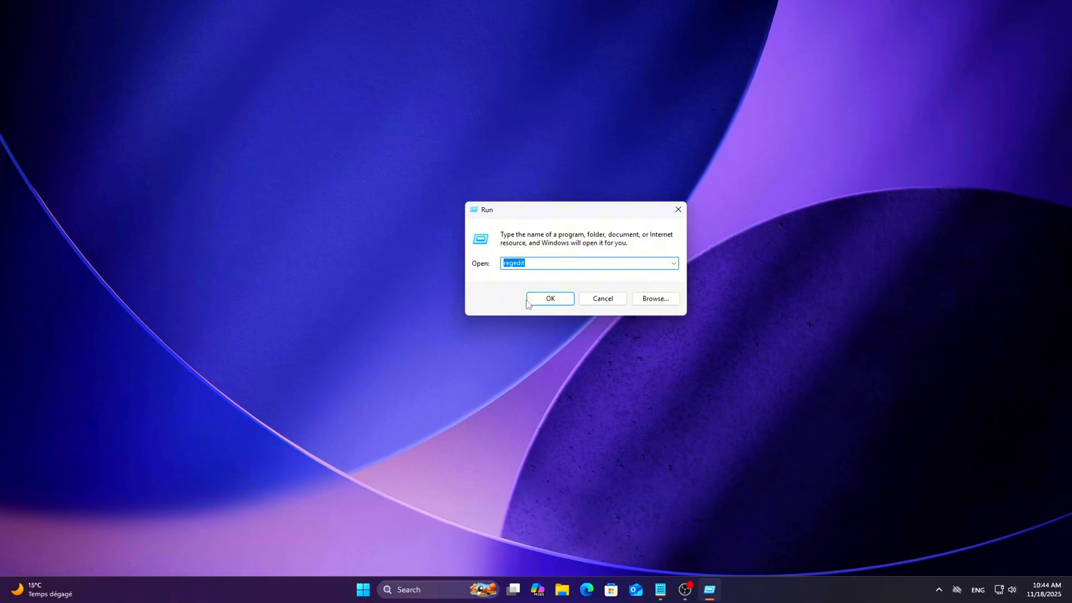
- Launch Registry Editor and browse to the pci\aspm power settings key
{"action": "left_click", "coordinate": [549, 298]}
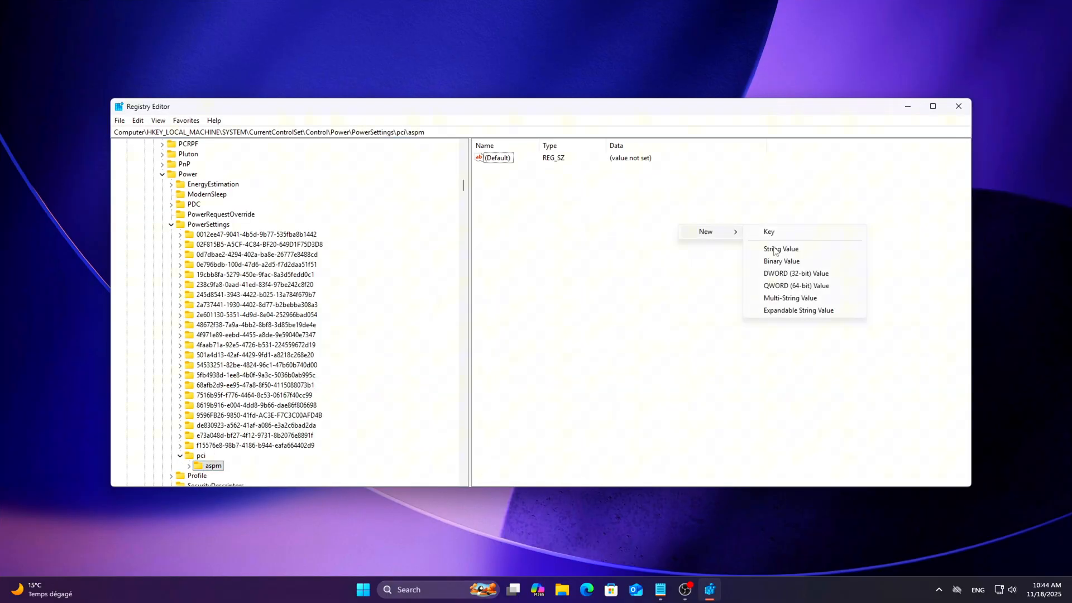
{"action": "left_click", "coordinate": [795, 273]}
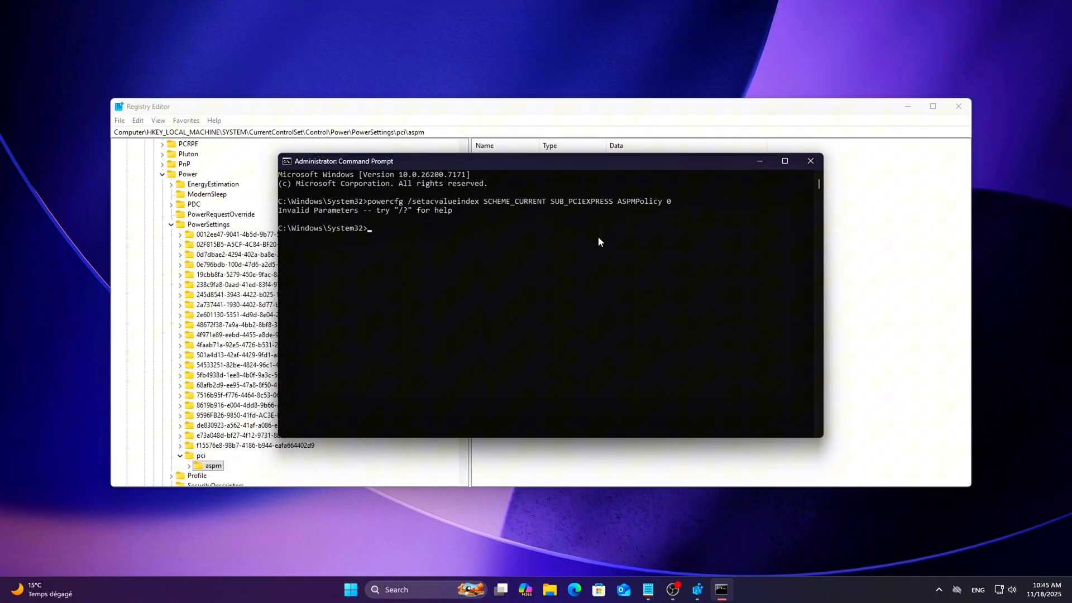
- Enter powercfg /setactive SCHEME_CURRENT to reapply the current power scheme
{"action": "type", "text": "powercfg /setactive SCHEME_CURRENT"}
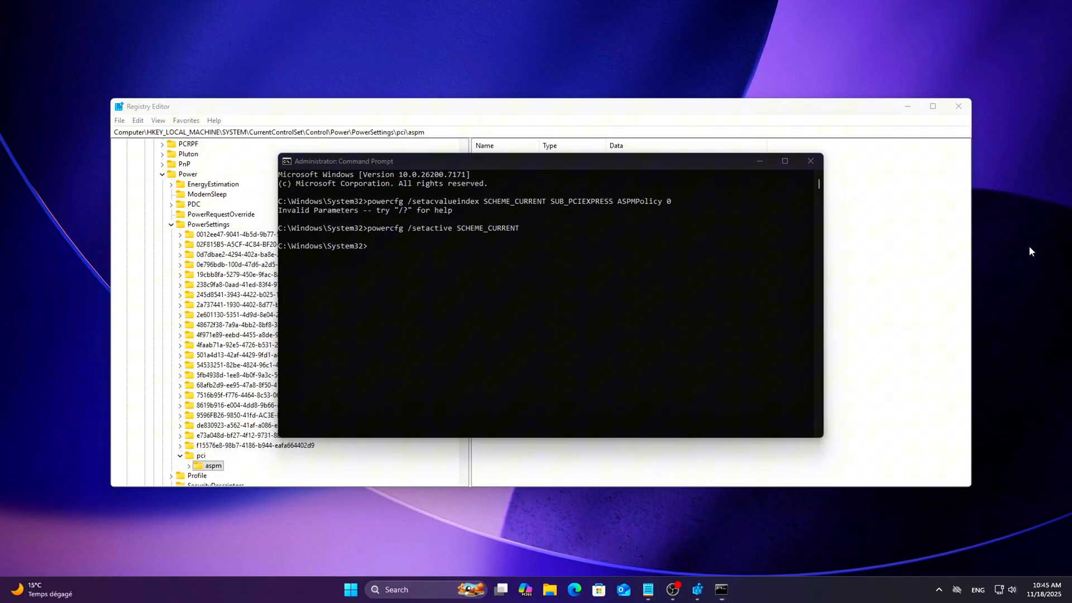
{"action": "mouse_move", "coordinate": [1022, 326]}
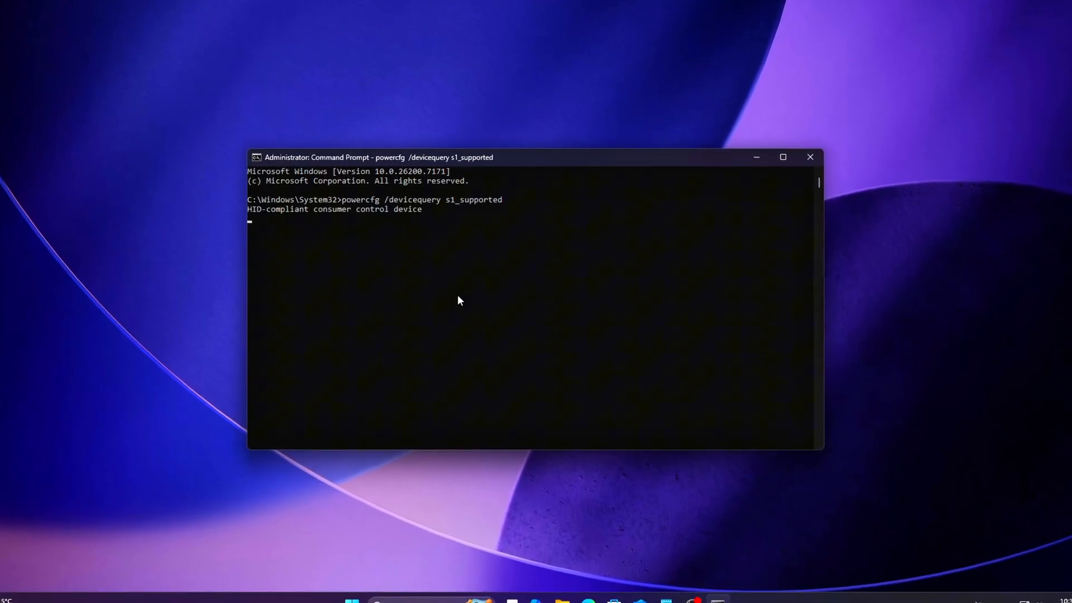
- Leave the S1 device query and return to the stornvme Device key in Registry Editor
{"action": "key", "text": "Return"}
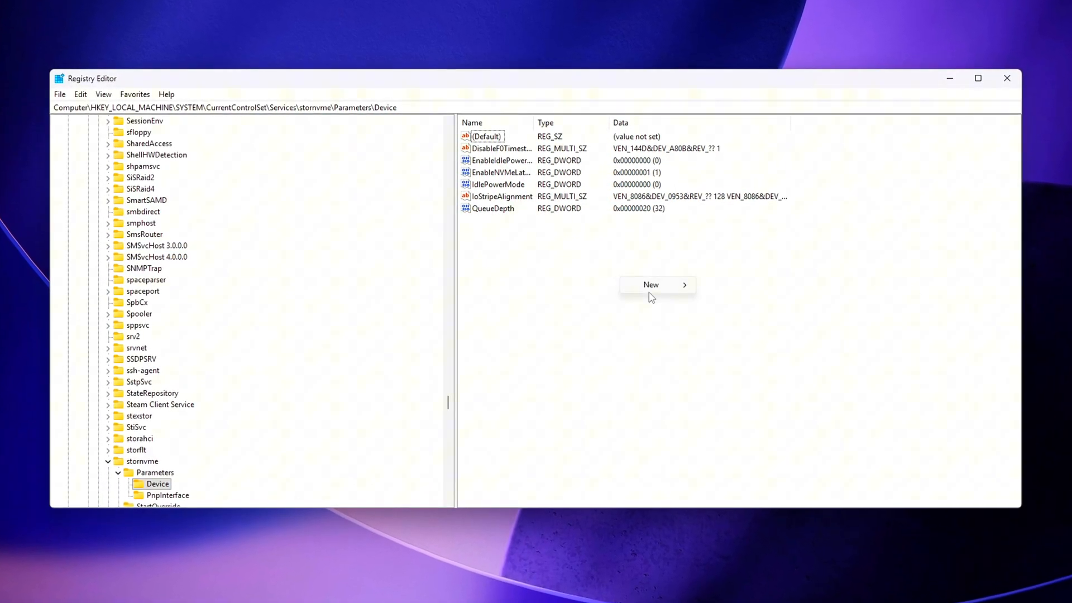
- Create a DWORD (32-bit) value named DisableAPST with data 1 under stornvme Device
{"action": "left_click", "coordinate": [649, 284]}
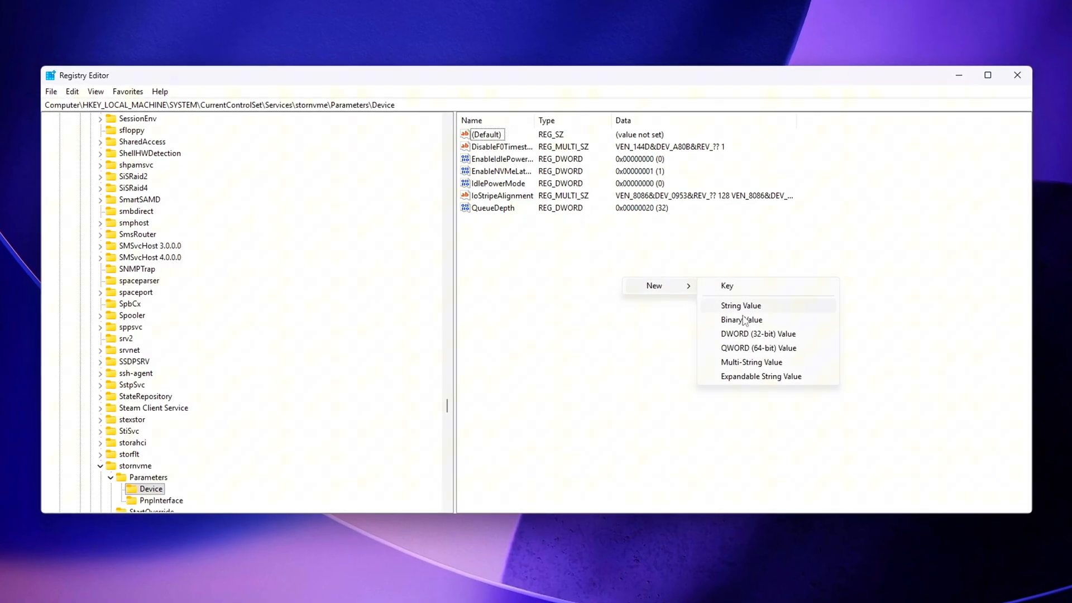
{"action": "left_click", "coordinate": [757, 333]}
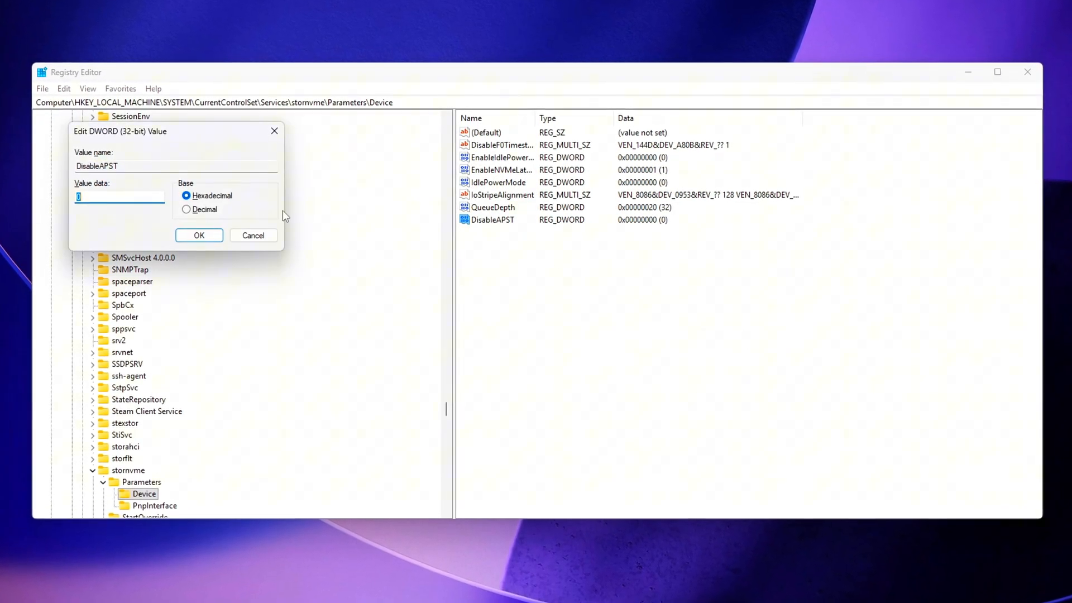
{"action": "left_click", "coordinate": [199, 235]}
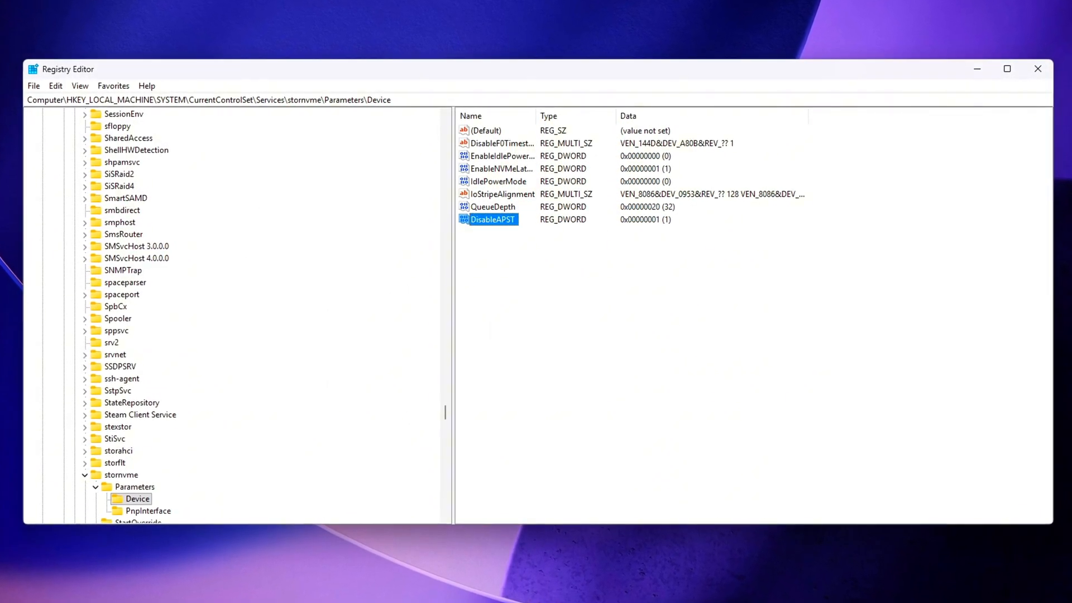